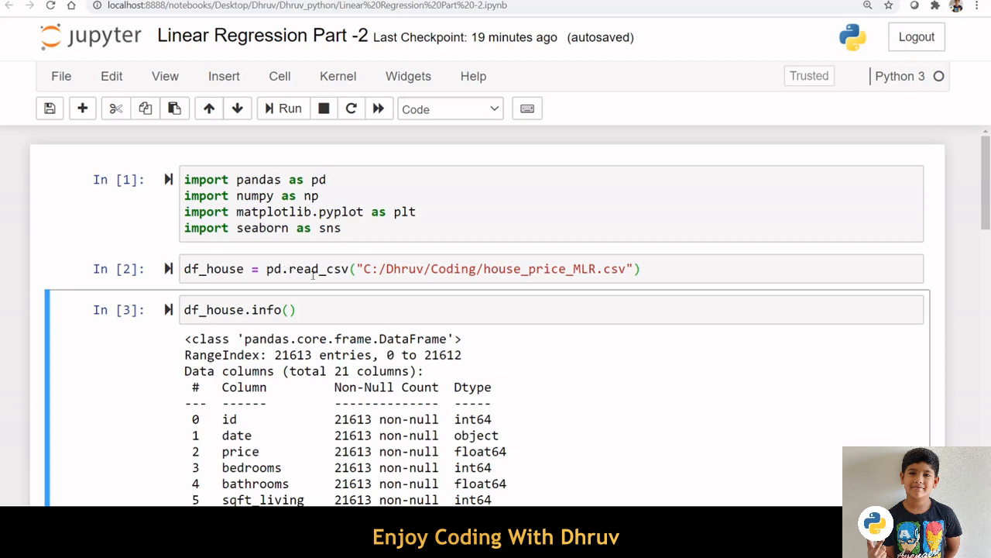
mouse_move(456, 272)
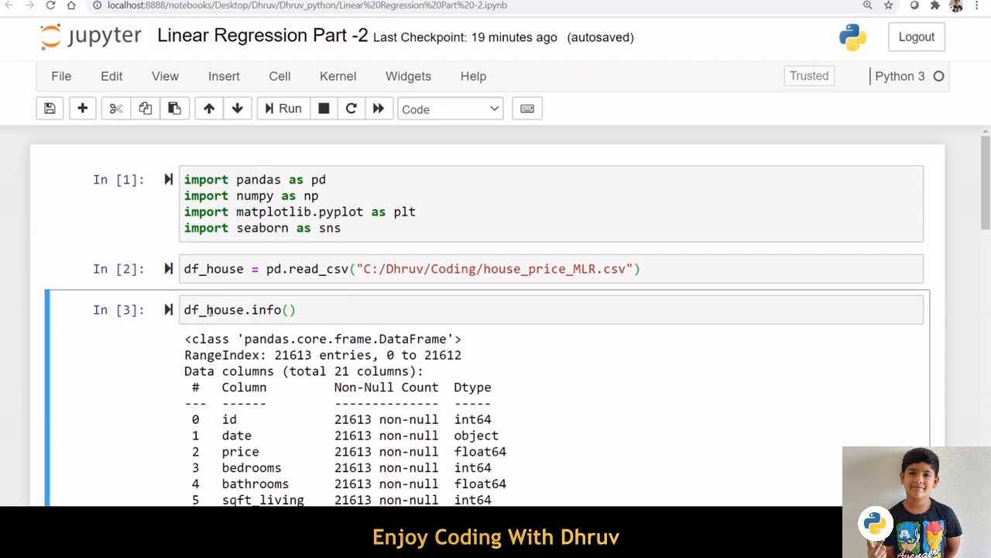
Add a '# Checking correlation' cell and show df_house.corr() as a coolwarm-shaded table with 2 decimals.
scroll(down, 3)
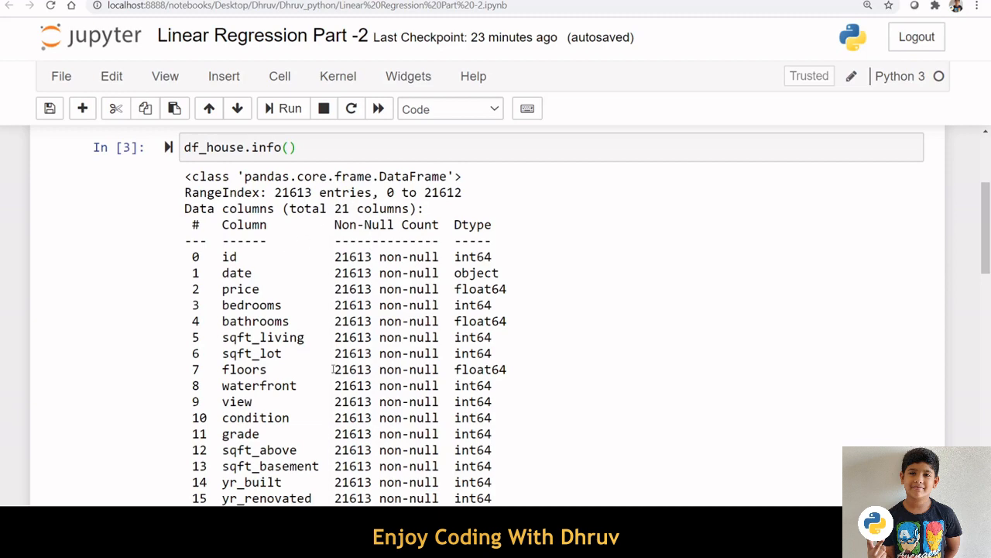
scroll(down, 3)
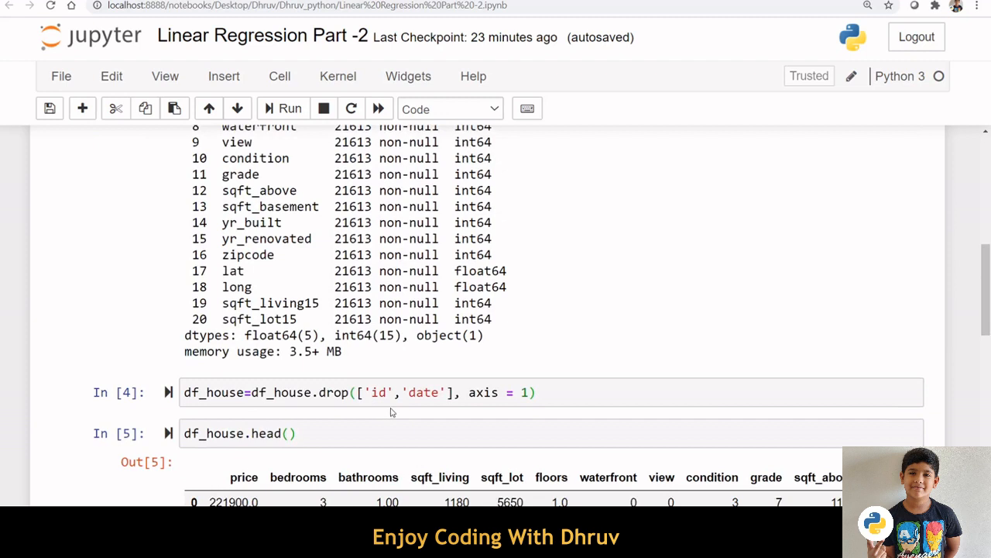
mouse_move(442, 409)
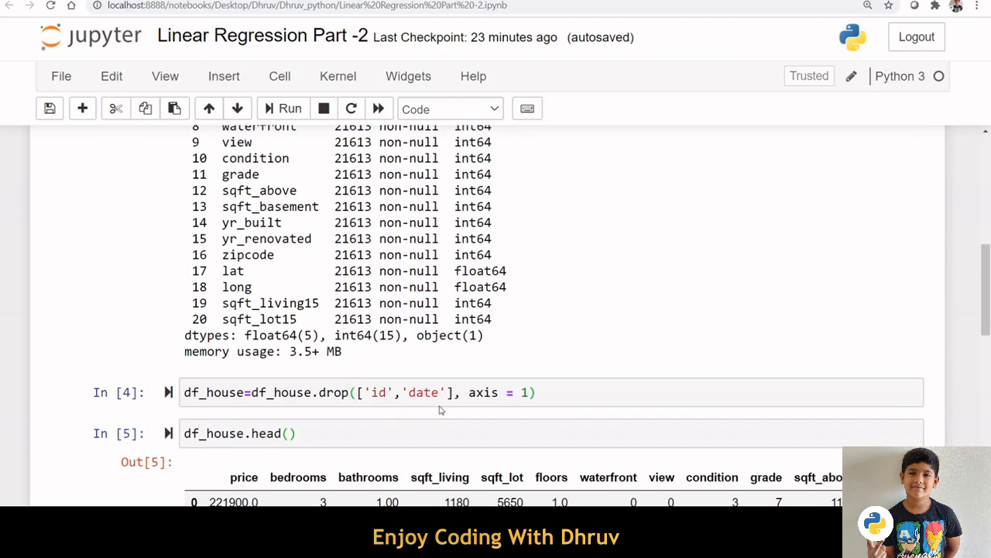
scroll(down, 3)
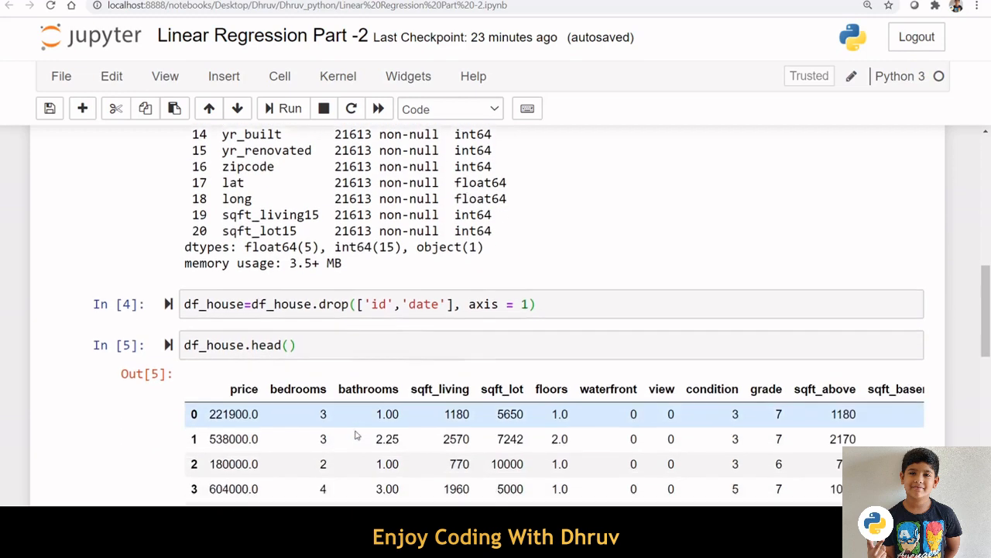
scroll(down, 3)
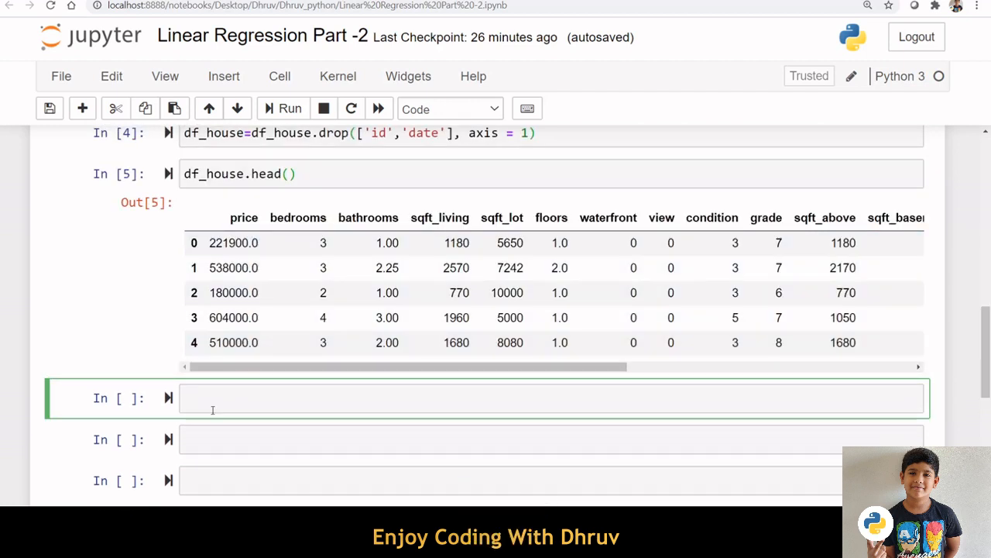
text(# Checking correlation)
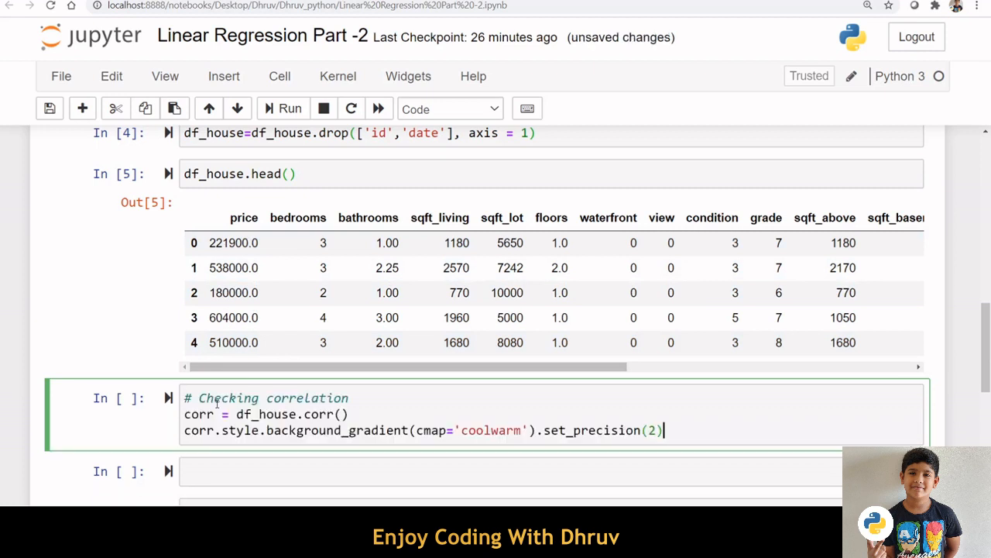
scroll(down, 3)
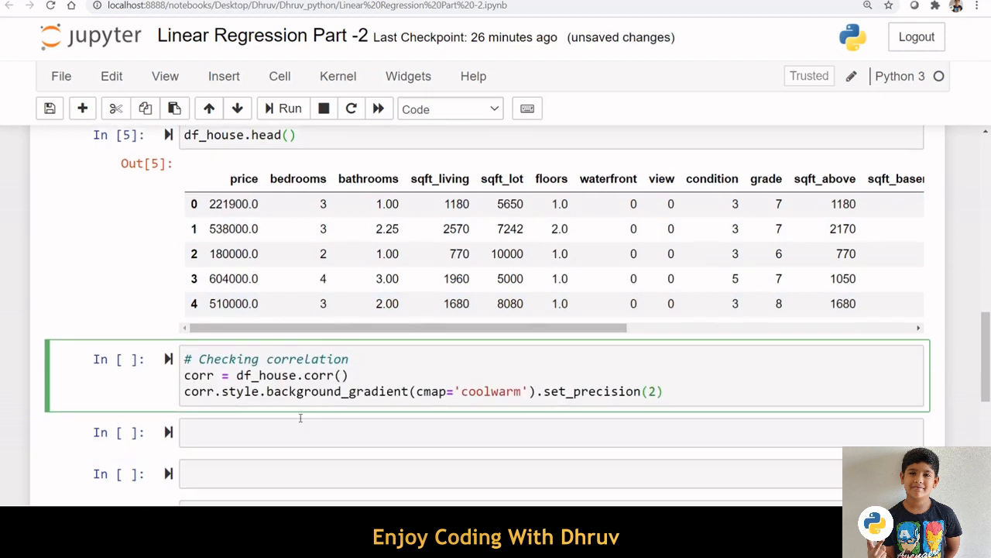
scroll(down, 3)
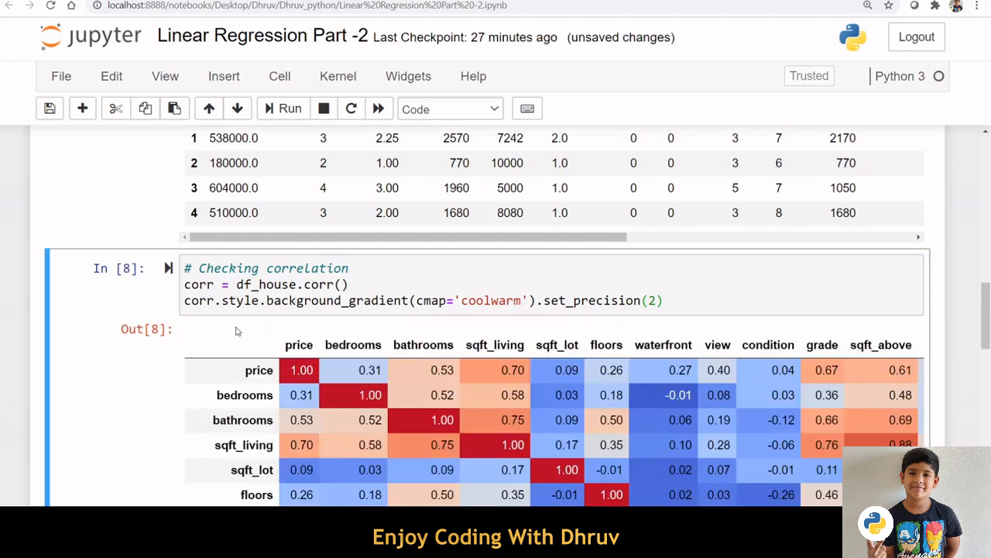
scroll(down, 3)
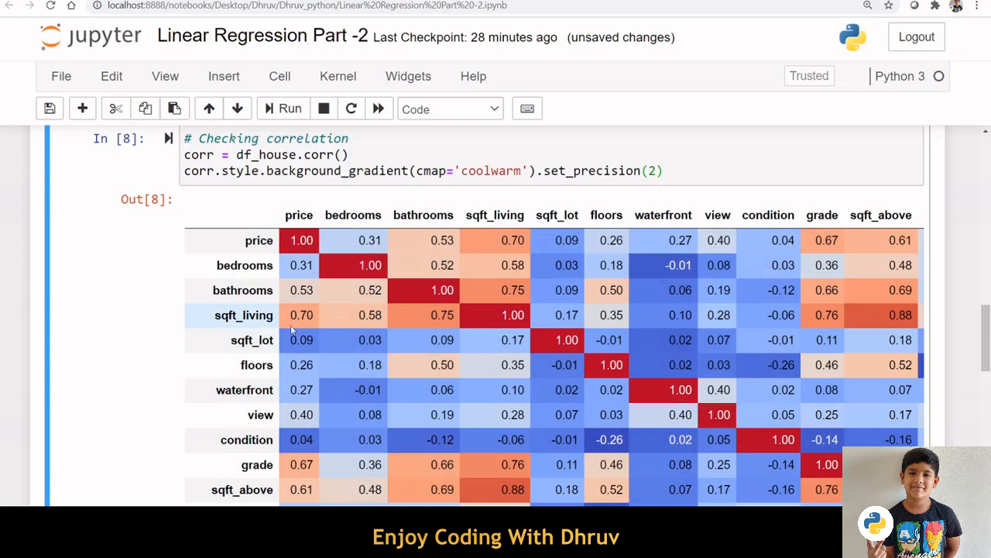
mouse_move(303, 477)
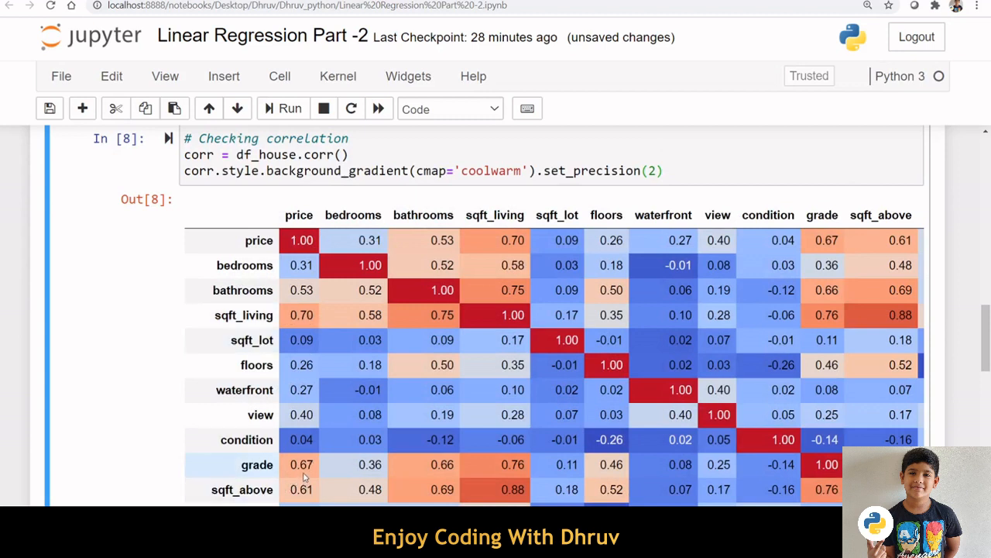
mouse_move(294, 315)
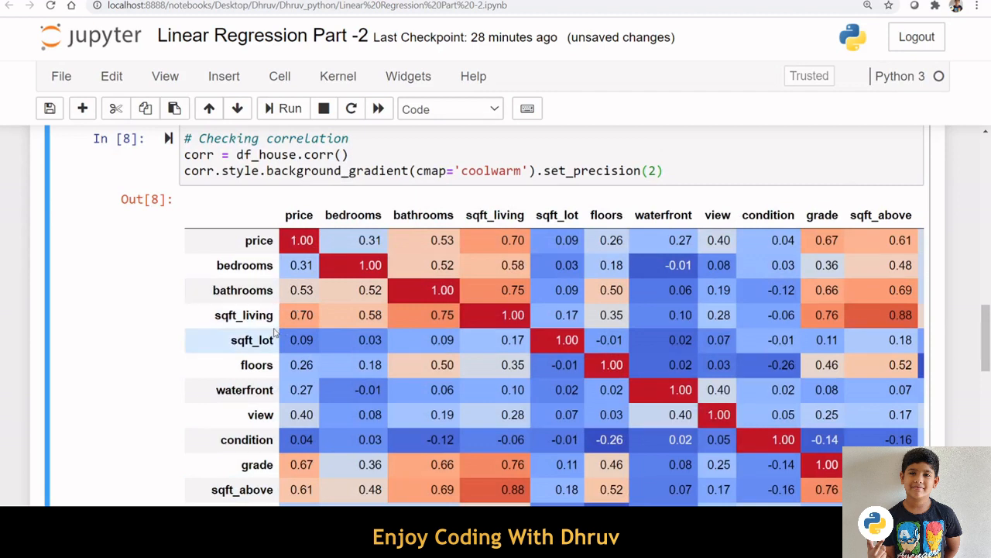
mouse_move(293, 480)
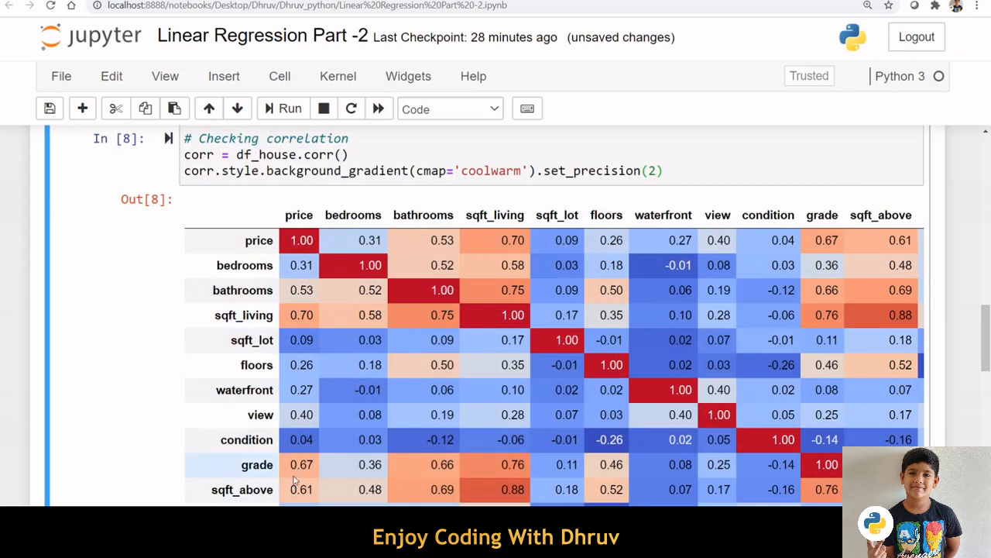
scroll(down, 3)
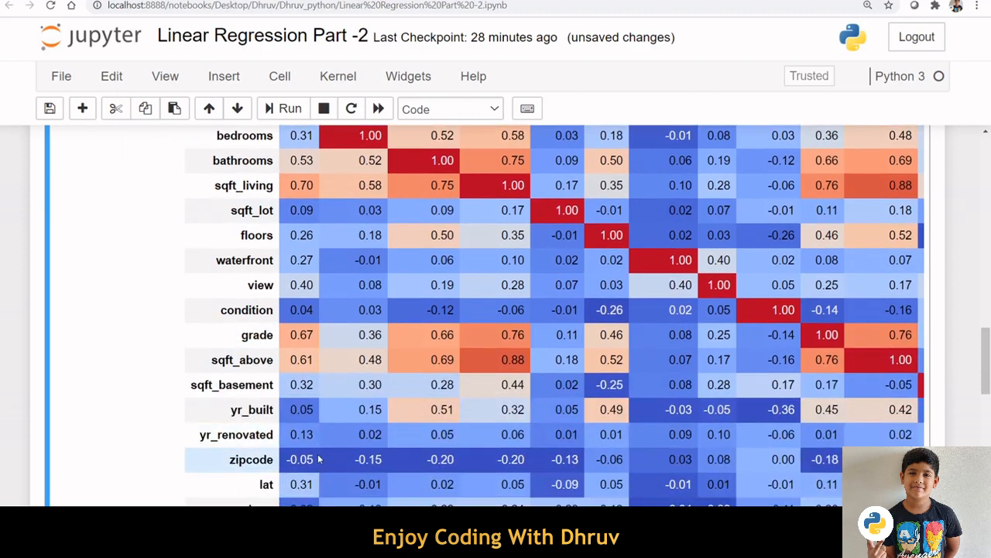
scroll(down, 3)
text(#!pip install mlxtend)
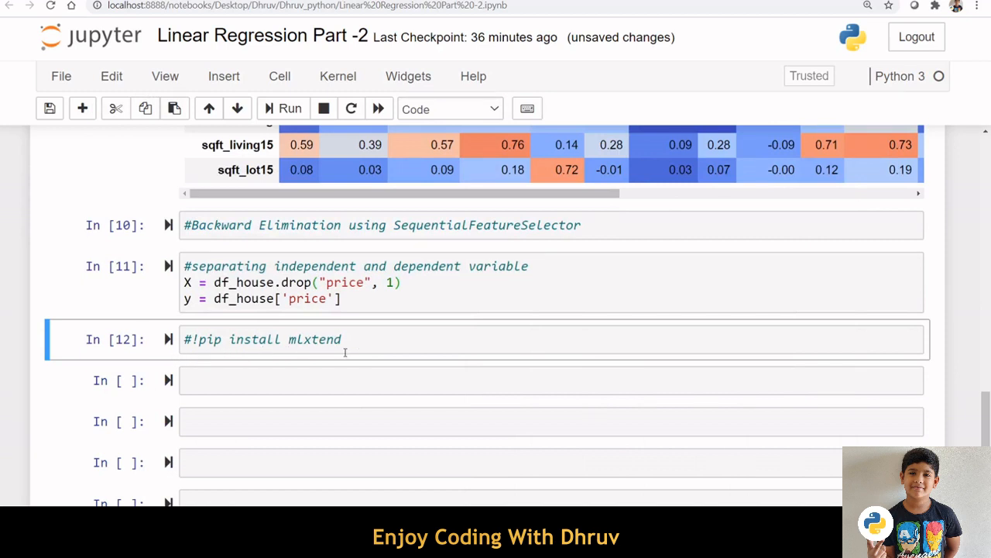
mouse_move(303, 363)
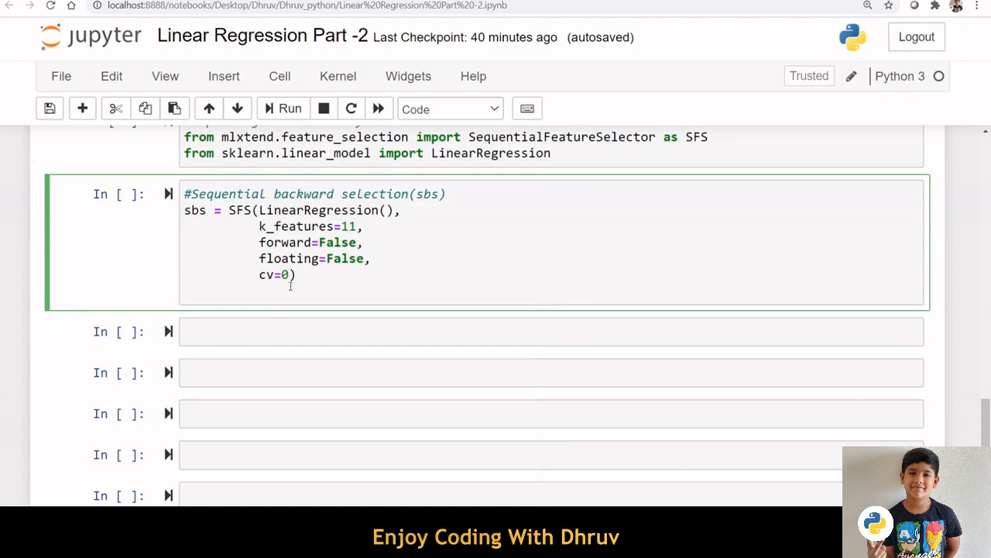
Fit the backward selector with sbs.fit(X, y) and list its 11 kept feature names.
text(sbs.fit(X, y))
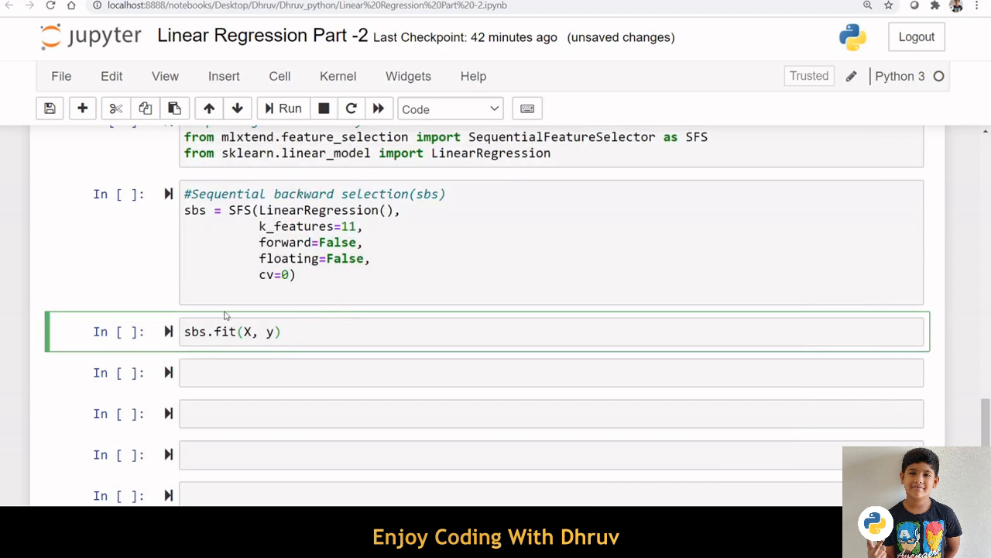
mouse_move(226, 355)
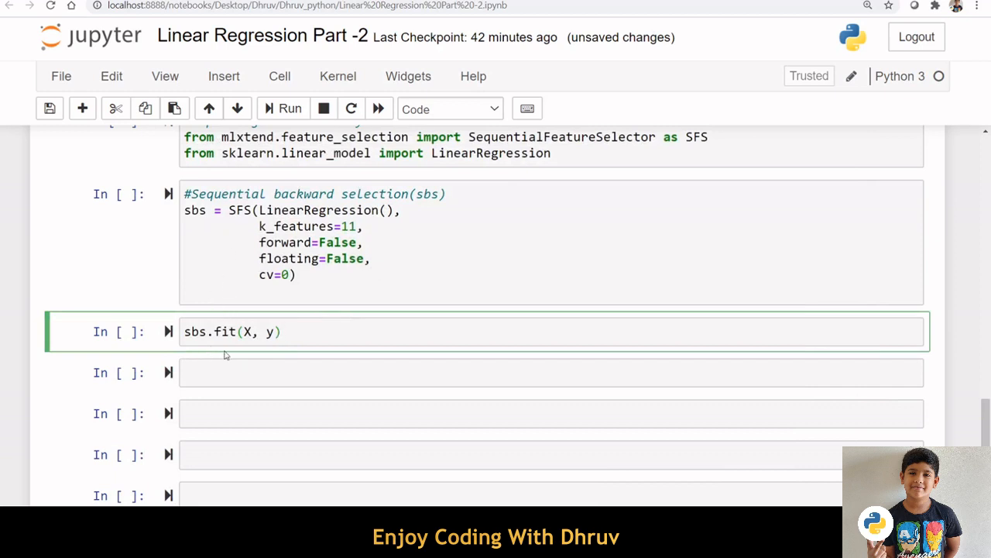
mouse_move(192, 353)
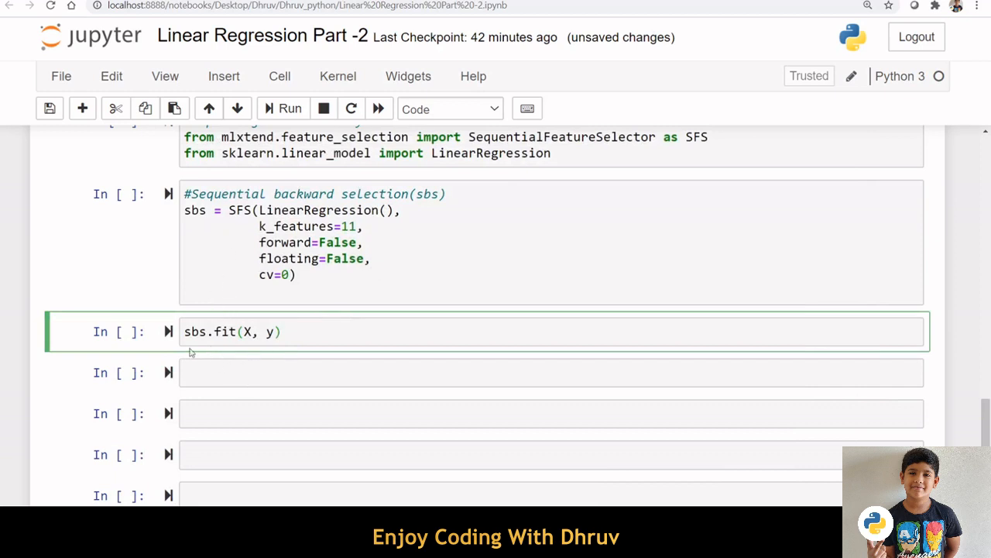
click(290, 108)
text(sbs.k_feature_names_)
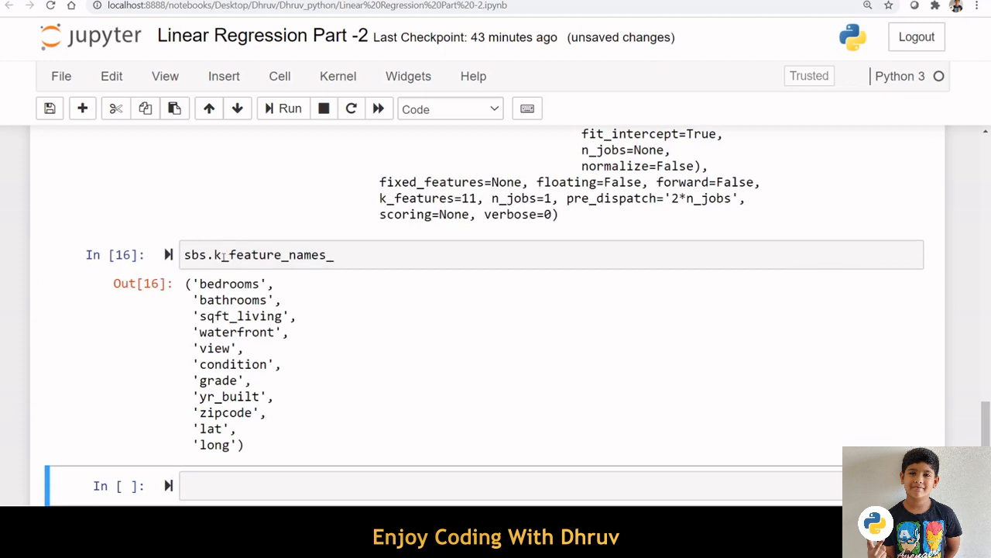
Copy the 11 selected feature names to rebuild X = df_house[[...]] with only those columns.
drag(199, 284, 233, 332)
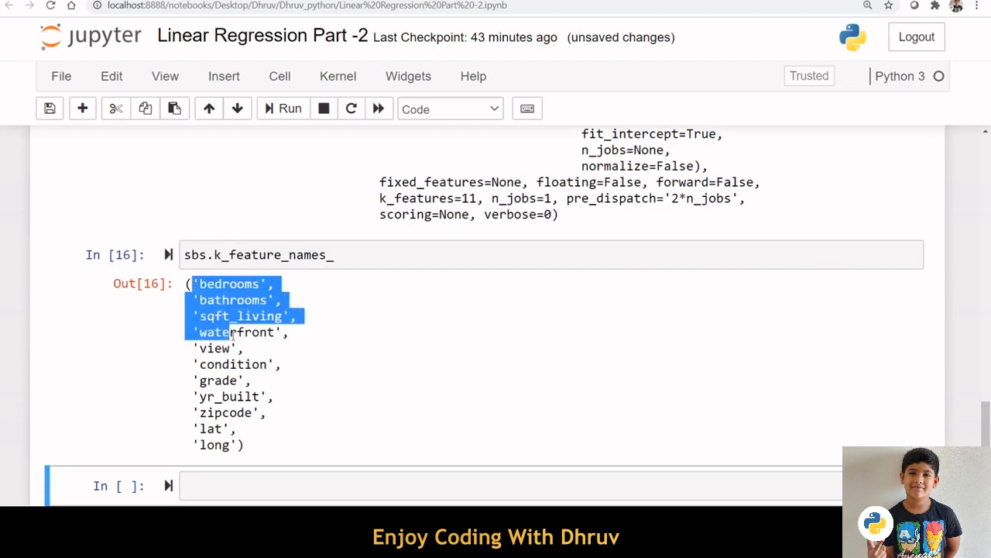
drag(225, 332, 240, 443)
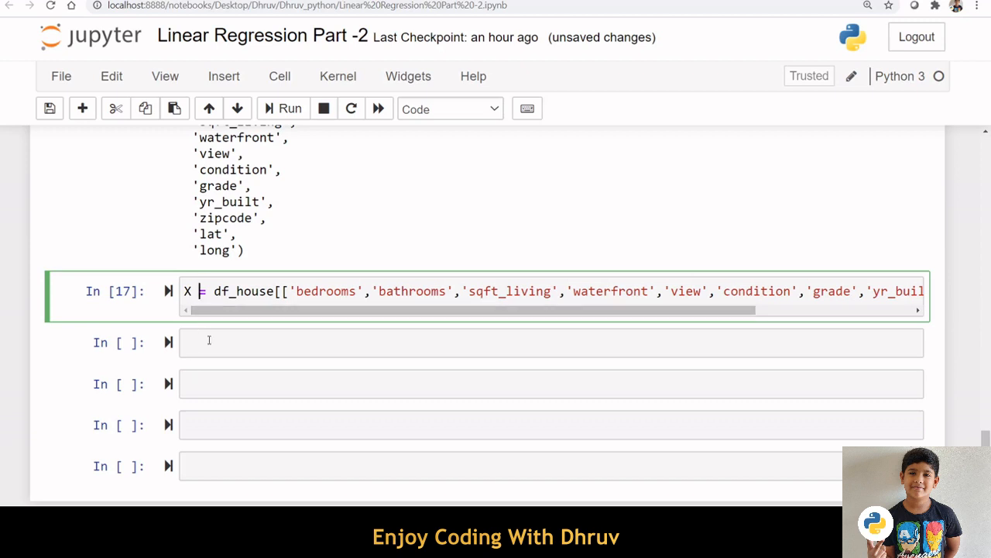
Split the data 70/30, fit LinearRegression, predict X_test and score r2 ≈ 0.686.
text(# split data into train and test\nfrom sklearn.model_selection import train_test_split, cross_val_score\nX_train, X_test, y_train, y_test = train_test_split(X, y, test_size=0.3,random_state = 0))
click(552, 466)
text(y_pred = linreg.predict(X_test))
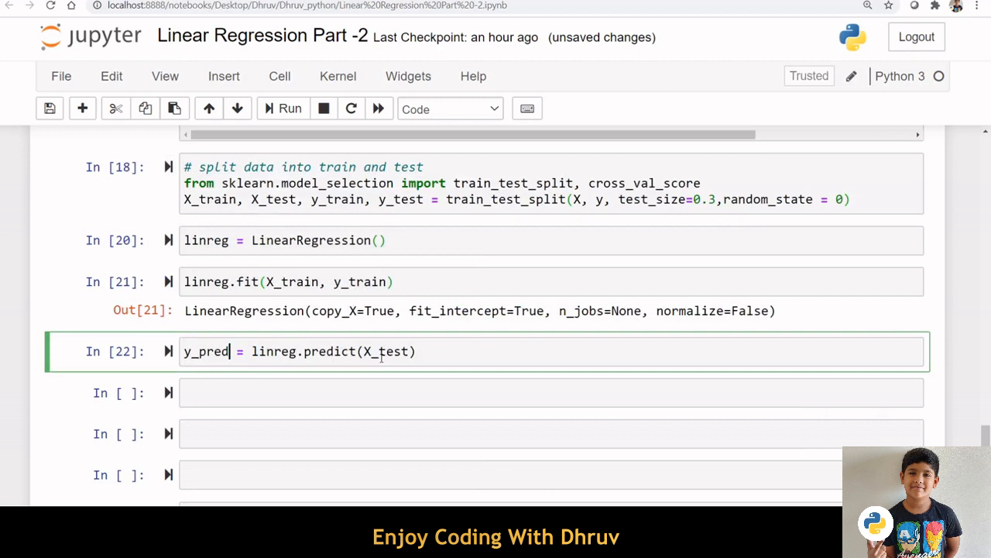
click(290, 109)
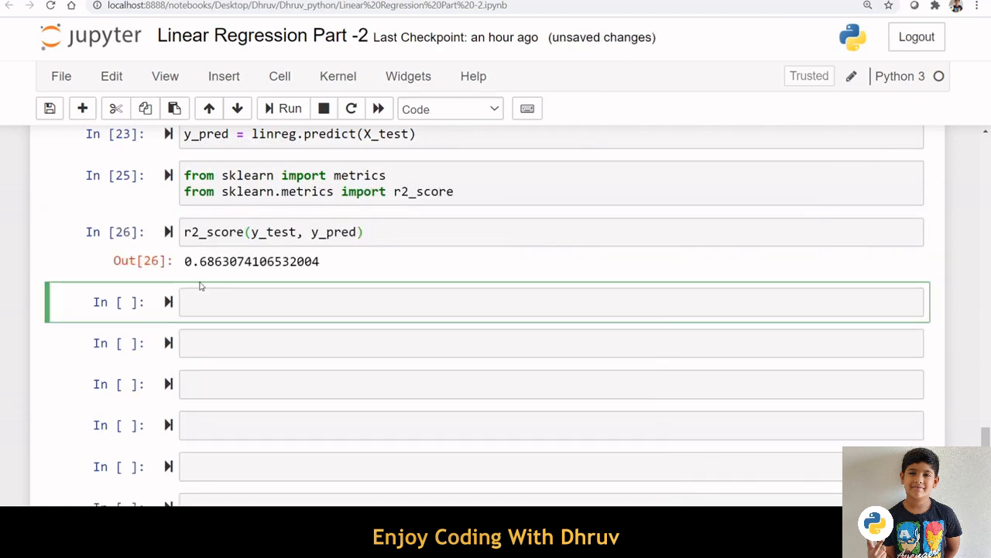
mouse_move(206, 277)
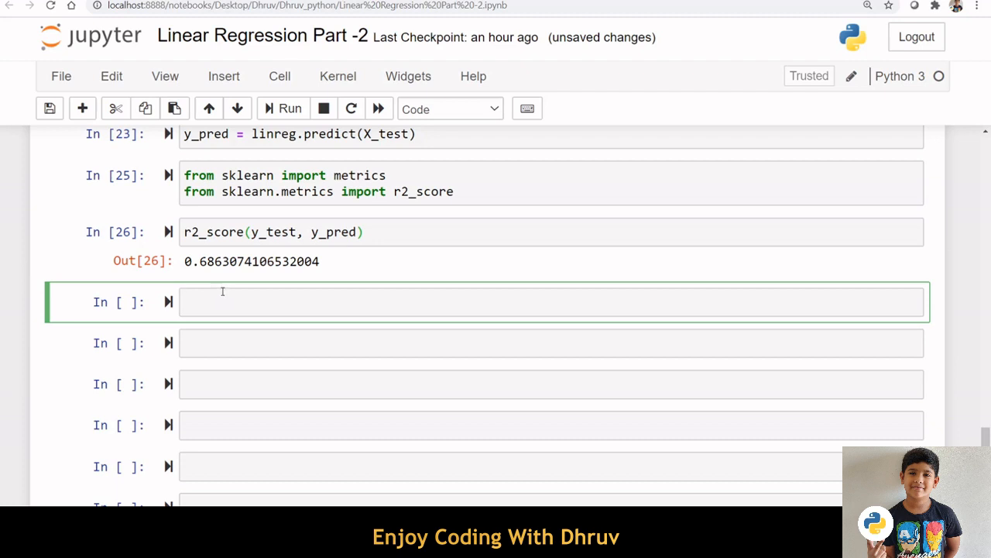
mouse_move(271, 285)
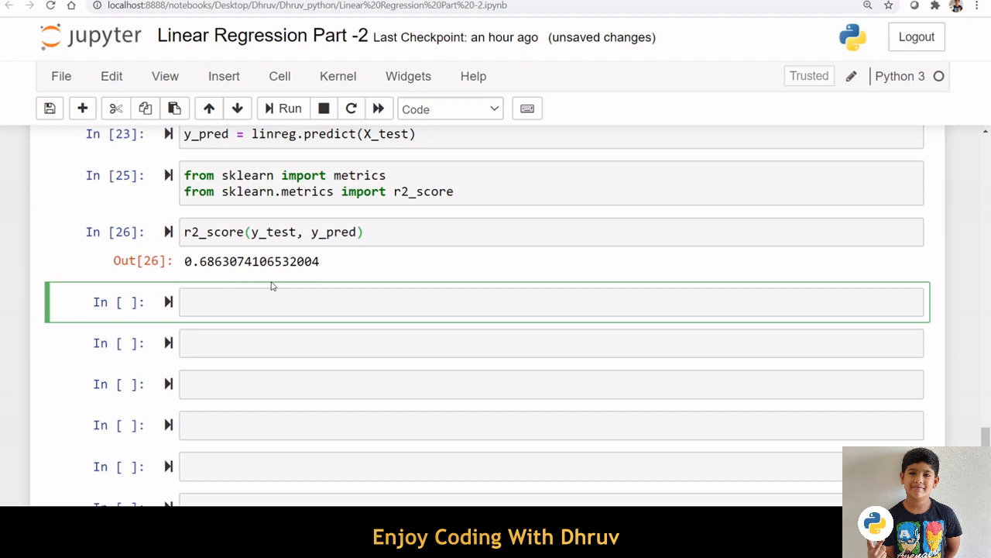
Start a '# using statsmodel' section importing statsmodels.api as sm for sm.OLS(y, X).fit().
text(# using statsmodel)
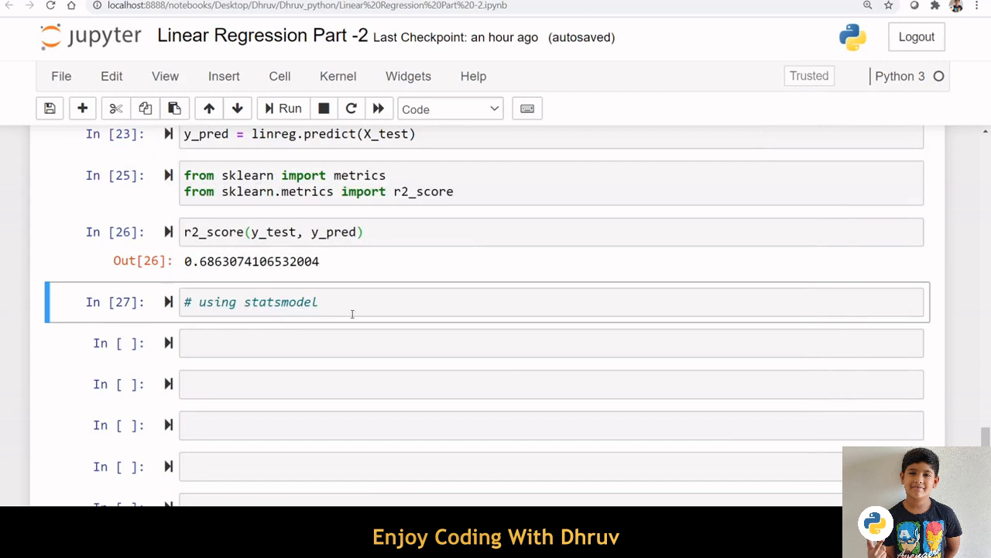
text(import statsmodels.api as sm)
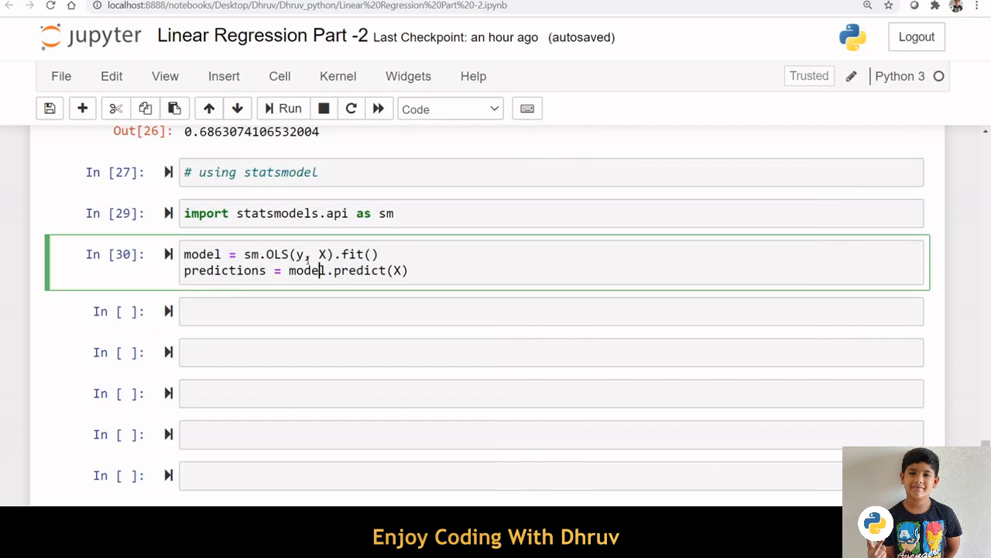
mouse_move(226, 291)
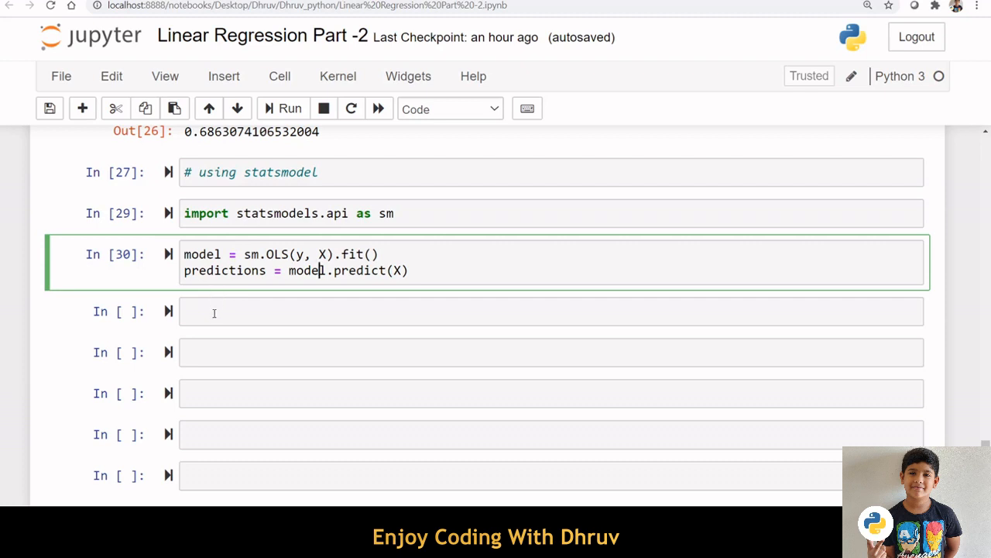
Run model.summary() and scroll through the OLS table showing R-squared 0.904.
click(550, 311)
text(model.summary())
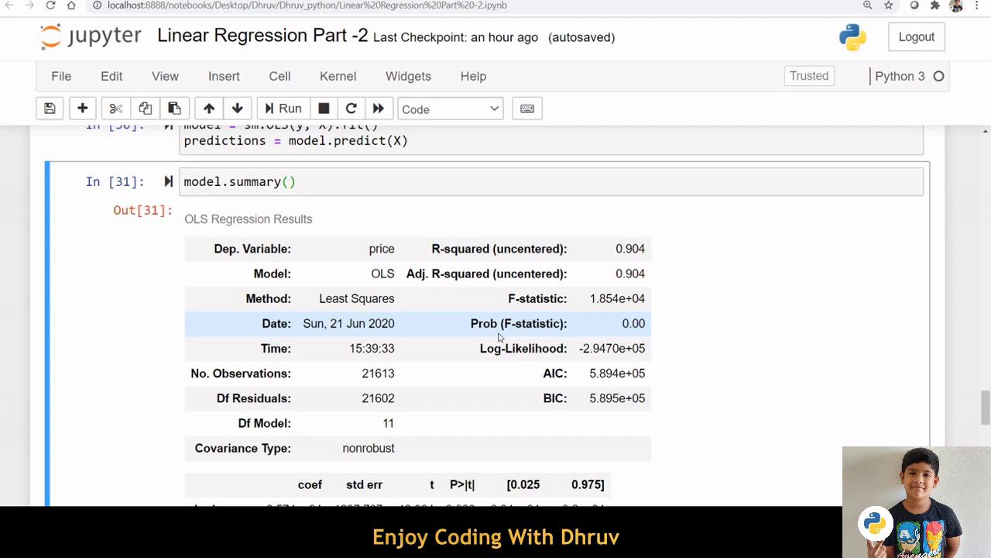
scroll(down, 3)
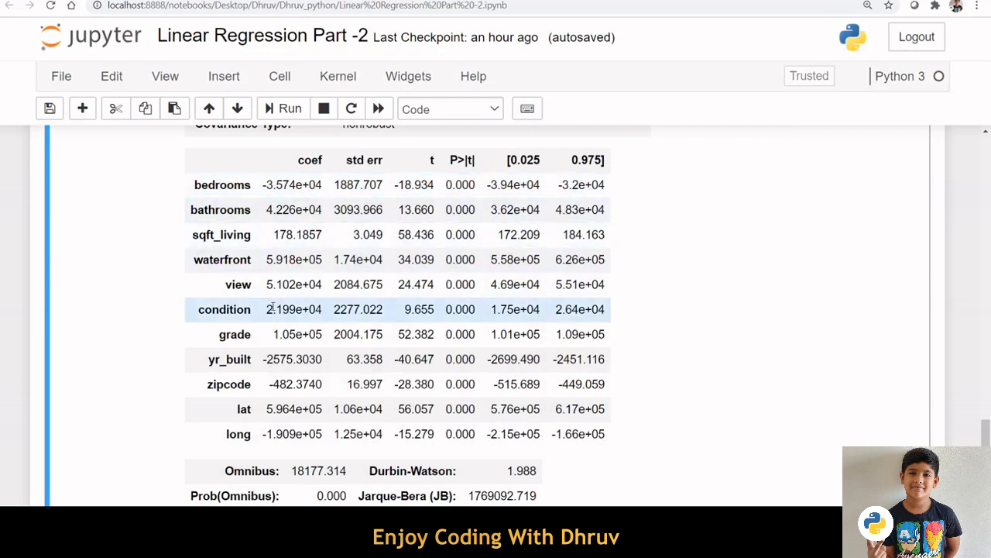
mouse_move(250, 384)
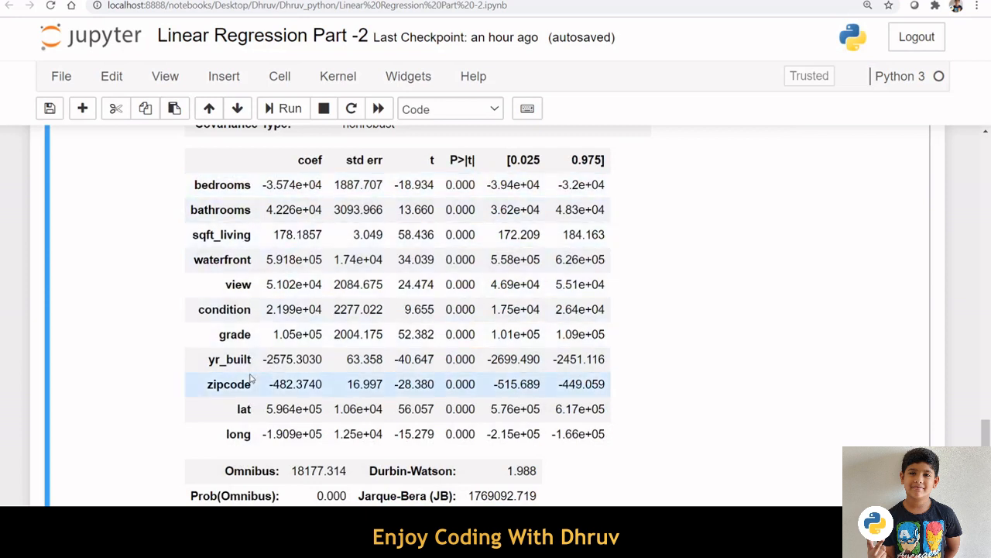